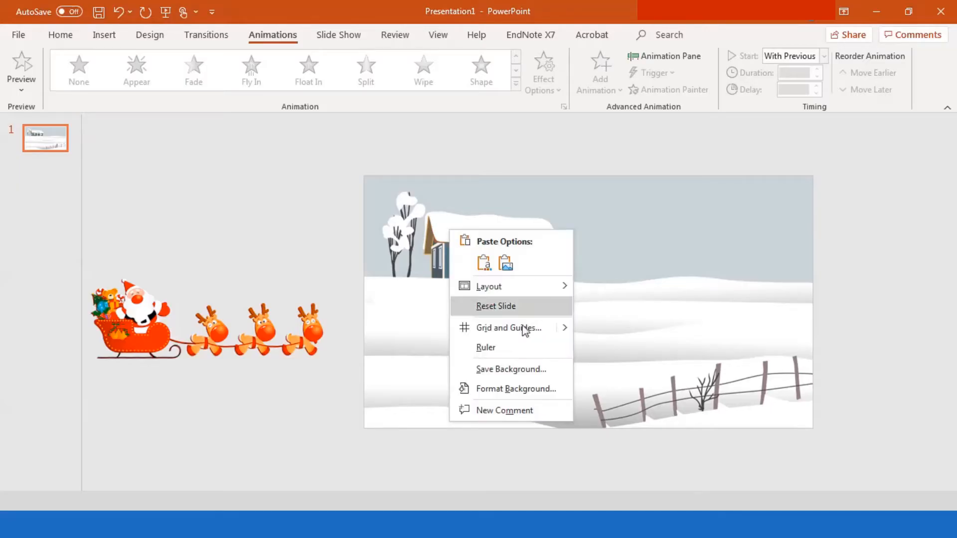
# Open Format Background, then close Insert Pictures without changing the 26%-transparent picture fill
pyautogui.click(516, 389)
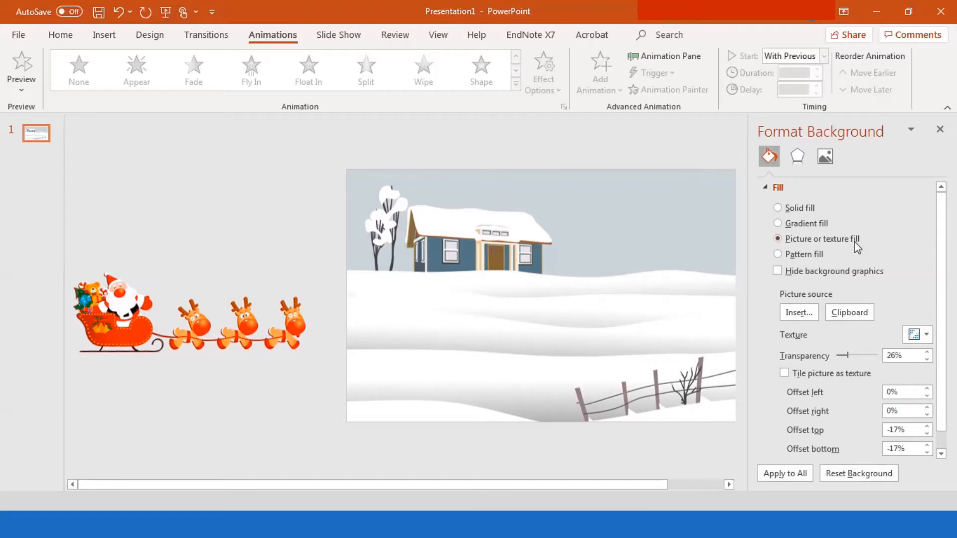
pyautogui.click(797, 312)
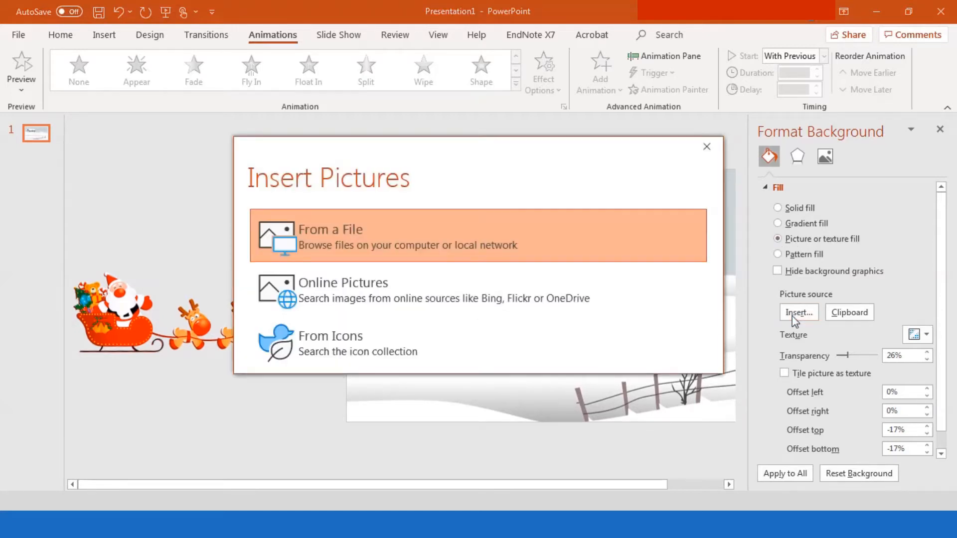
pyautogui.moveTo(449, 245)
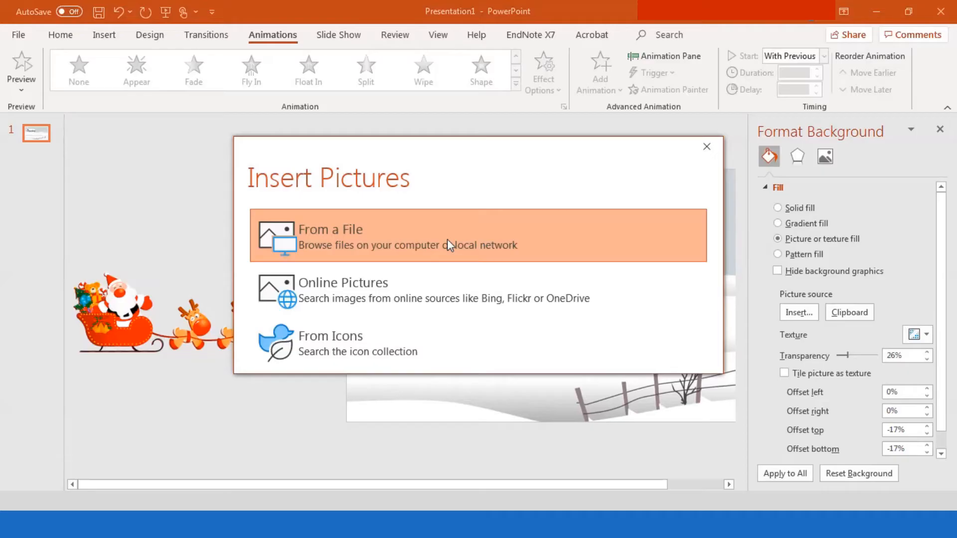
pyautogui.moveTo(669, 129)
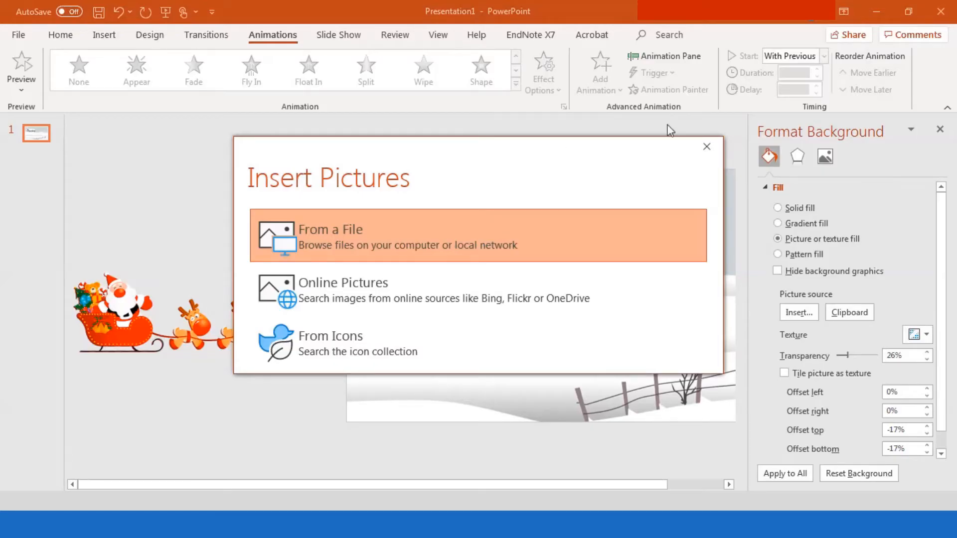
pyautogui.click(706, 146)
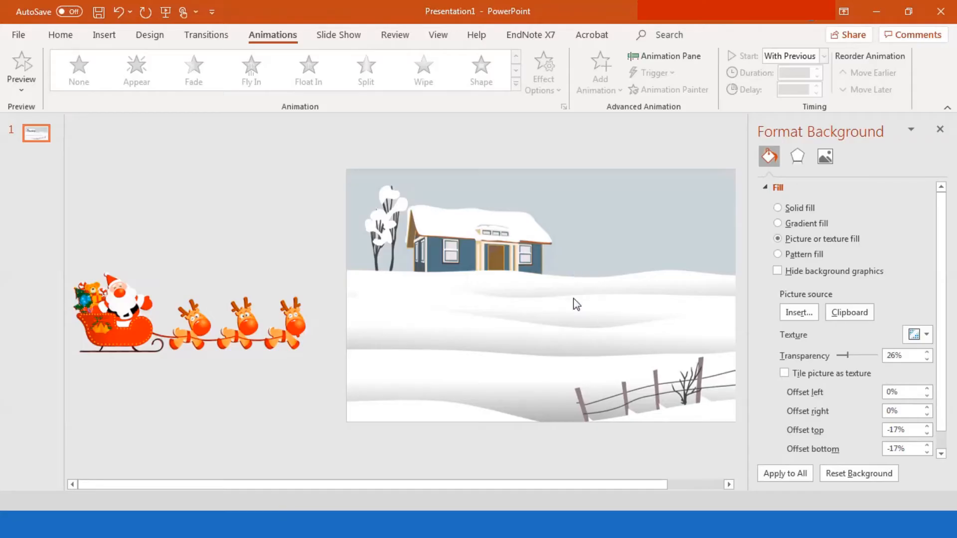
pyautogui.moveTo(592, 320)
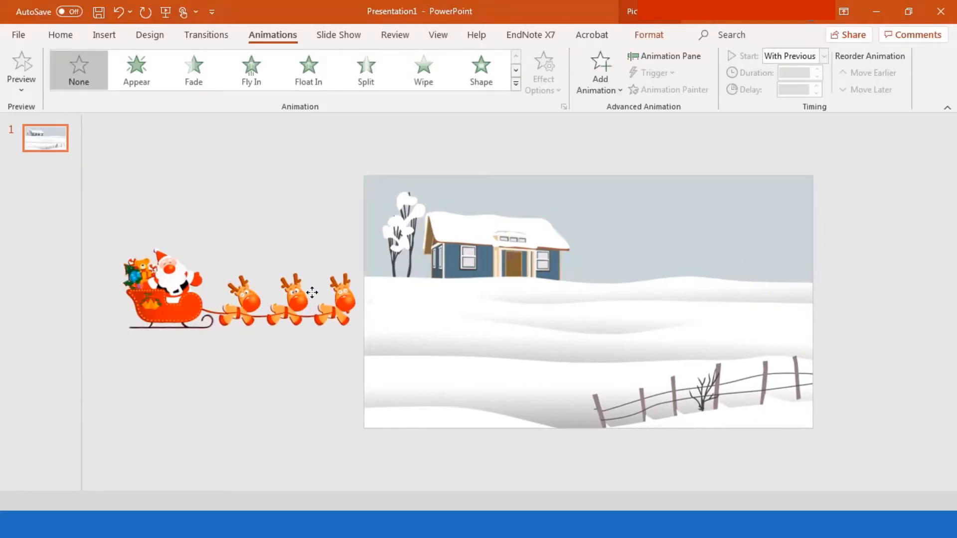
# Close the Format Background pane and drag the Santa sleigh off the slide's left edge
pyautogui.moveTo(239, 290); pyautogui.dragTo(586, 320)
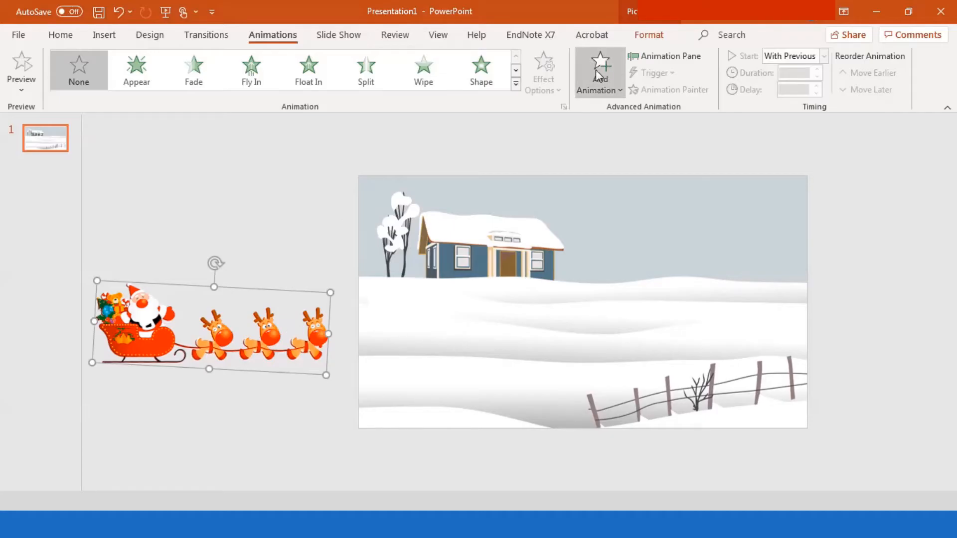
# Add a straight Right motion path to the sleigh, With Previous, lasting 15.00 seconds
pyautogui.click(599, 71)
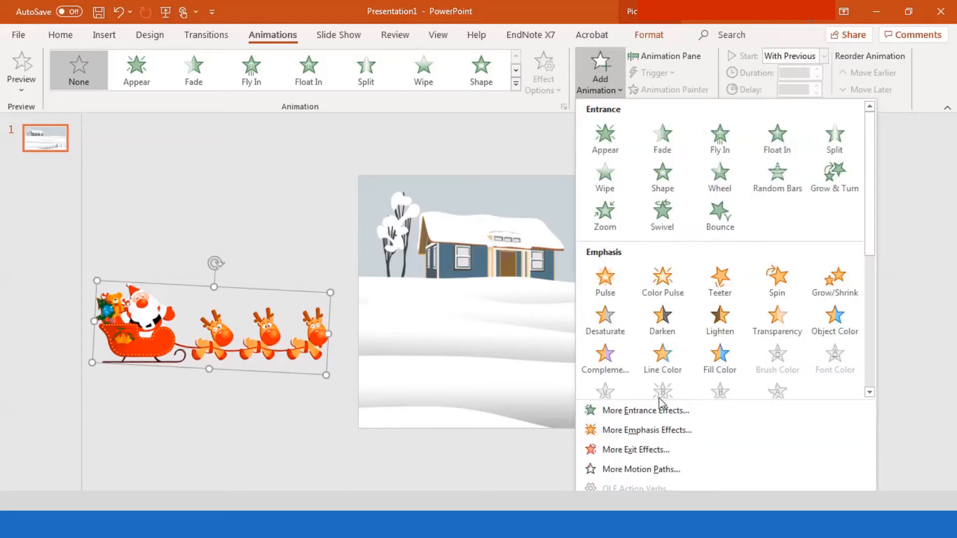
pyautogui.click(641, 470)
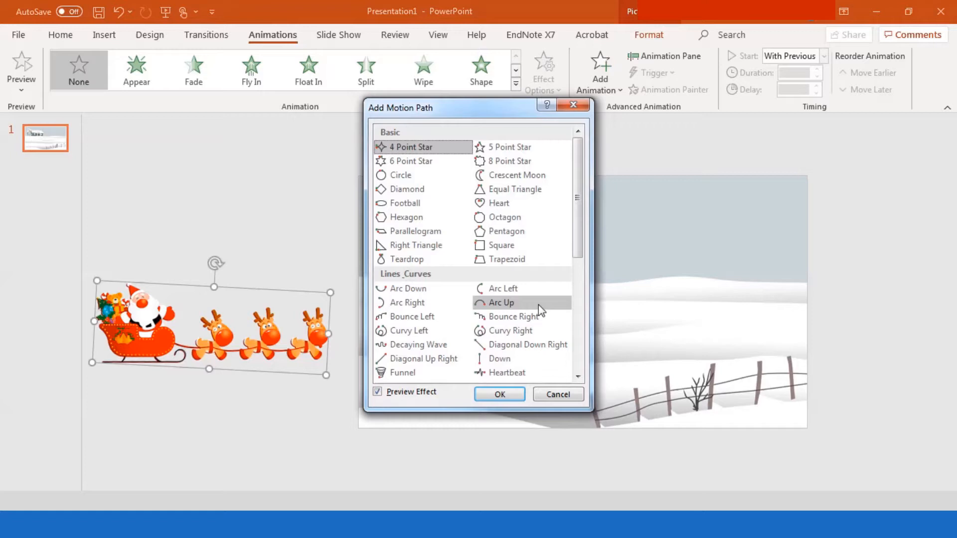
pyautogui.scroll(-3)
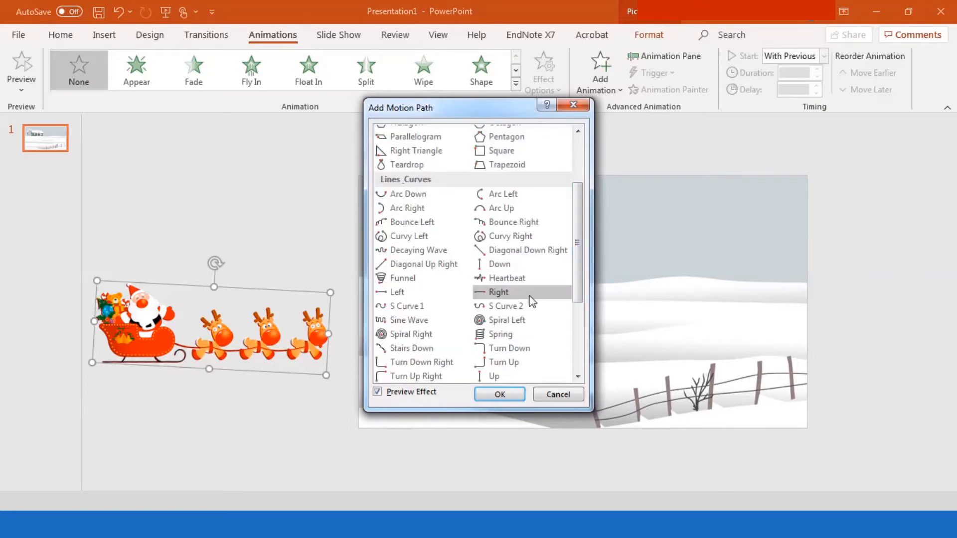
pyautogui.click(499, 394)
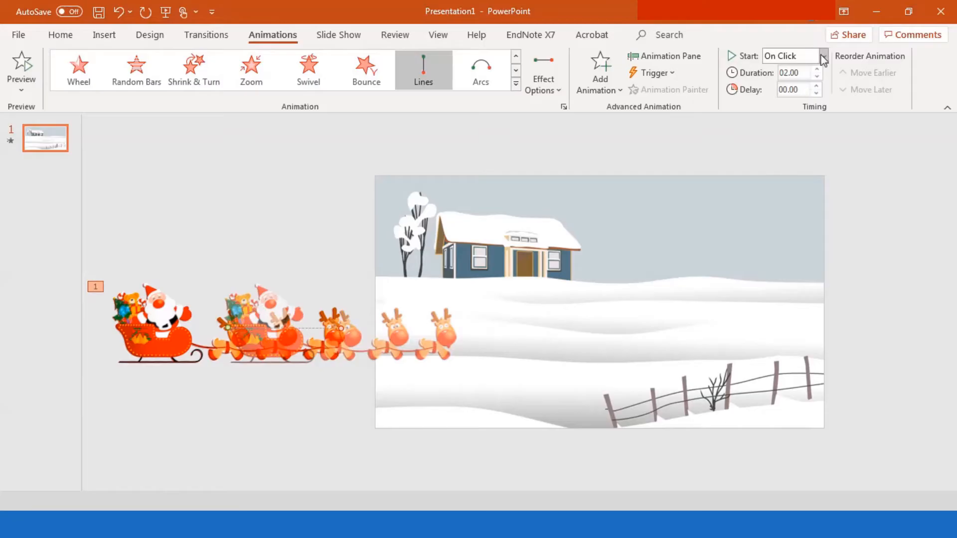
pyautogui.click(793, 56)
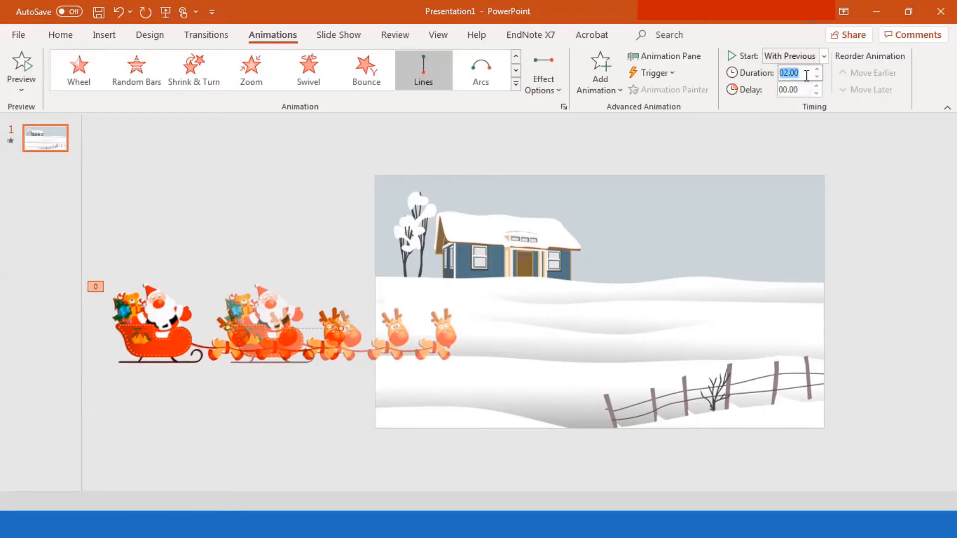
pyautogui.write('15.00')
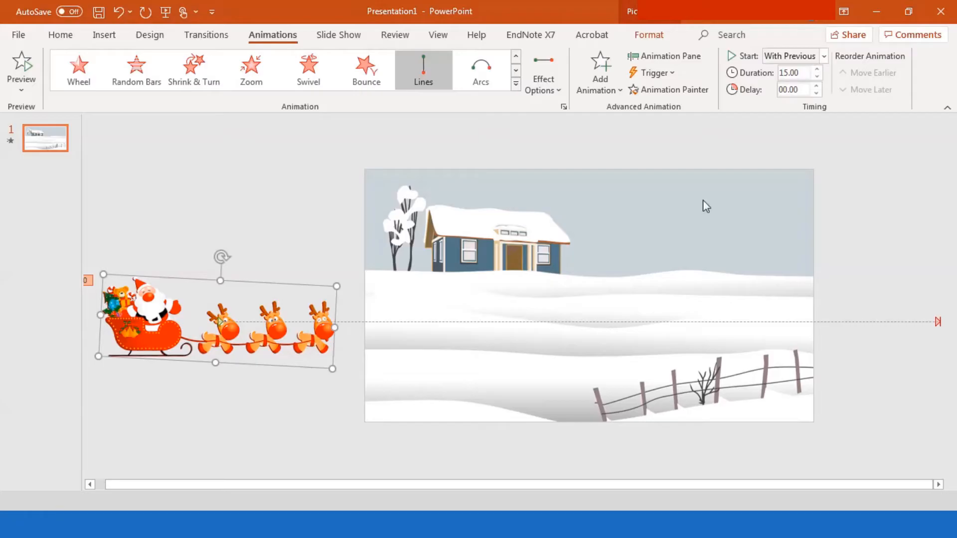
pyautogui.moveTo(669, 23)
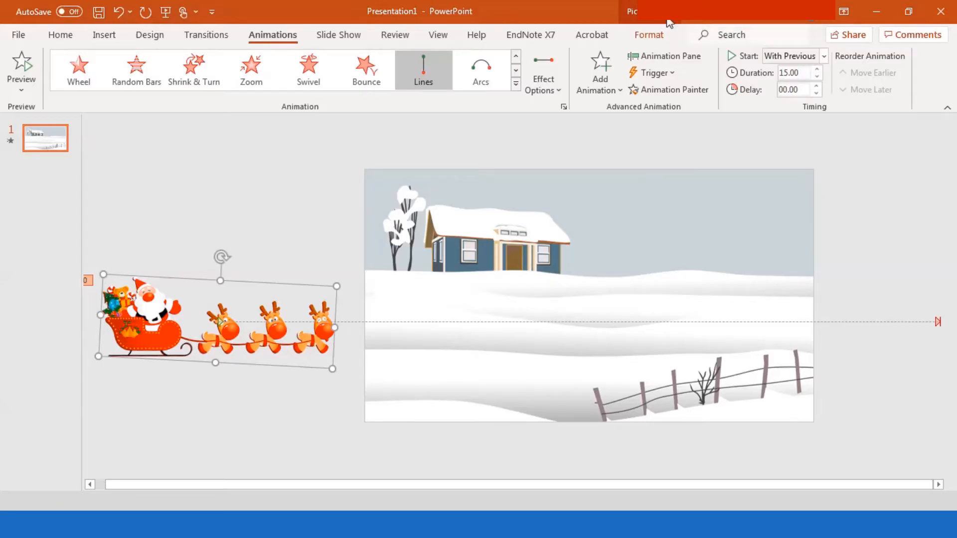
# Show the Animation Pane listing the slide's animations
pyautogui.click(664, 56)
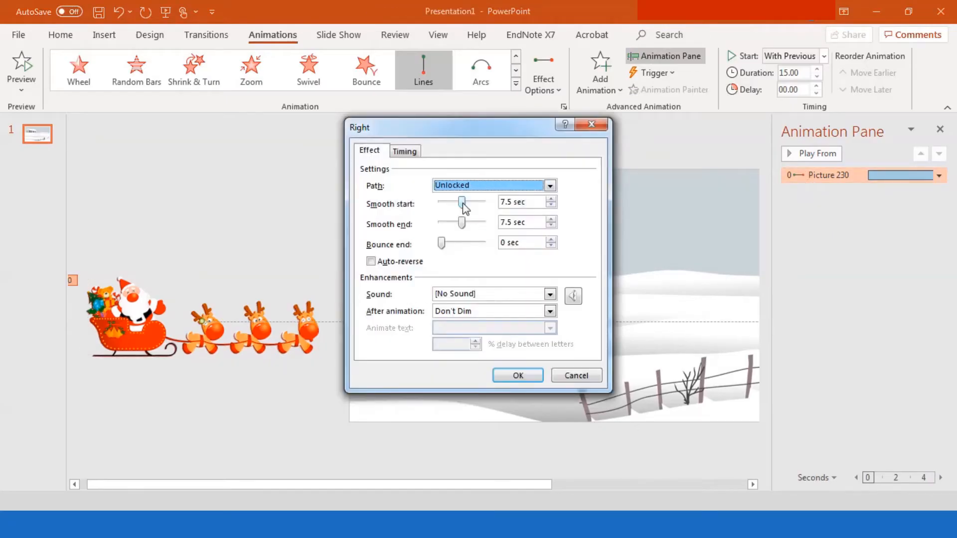
# Set the sleigh path's smooth start and end to 0 sec and repeat Until Next Click
pyautogui.moveTo(463, 202); pyautogui.dragTo(442, 202)
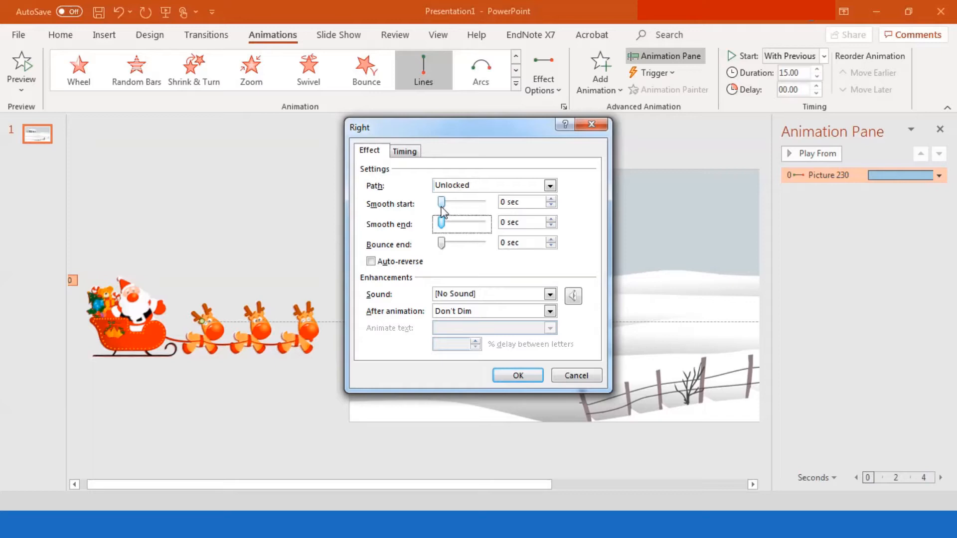
pyautogui.moveTo(463, 202); pyautogui.dragTo(443, 202)
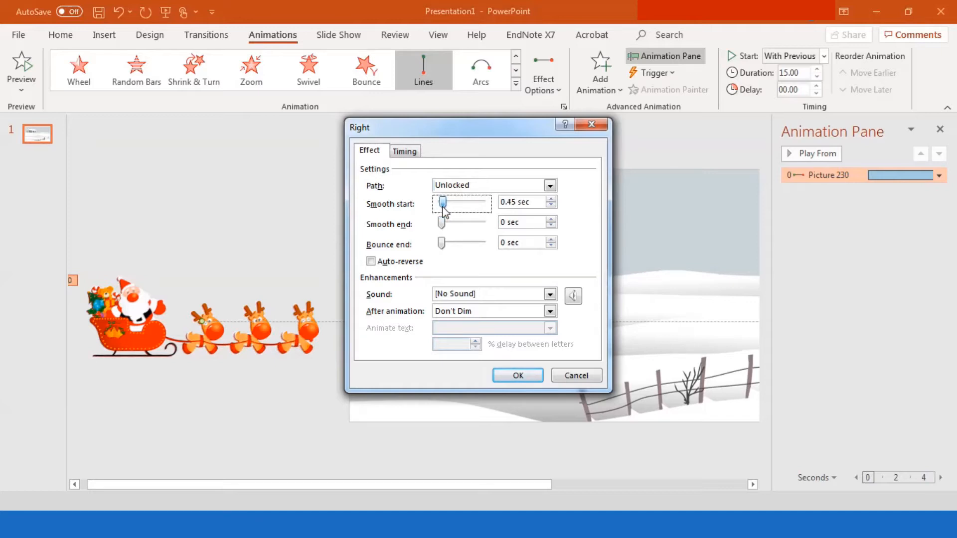
pyautogui.moveTo(443, 202); pyautogui.dragTo(440, 201)
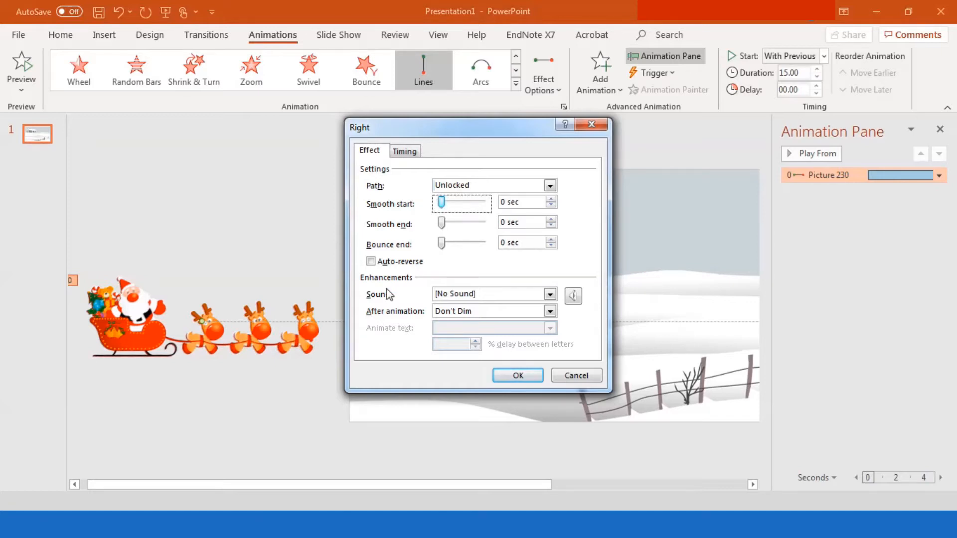
pyautogui.click(404, 151)
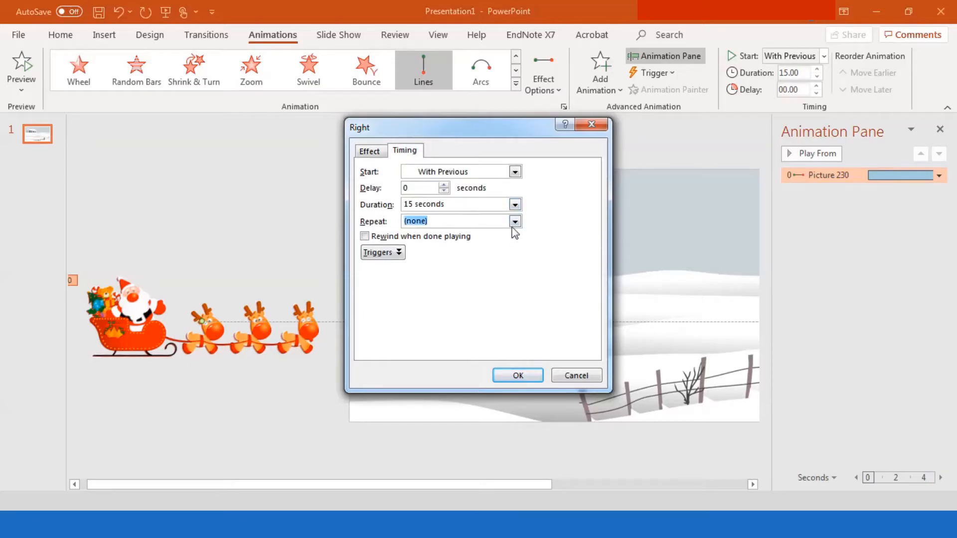
pyautogui.click(514, 221)
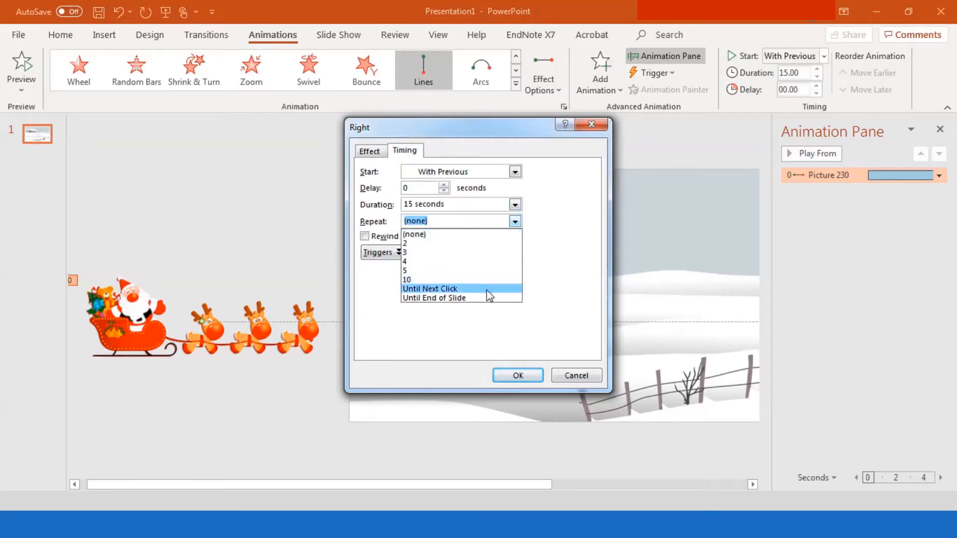
pyautogui.click(430, 288)
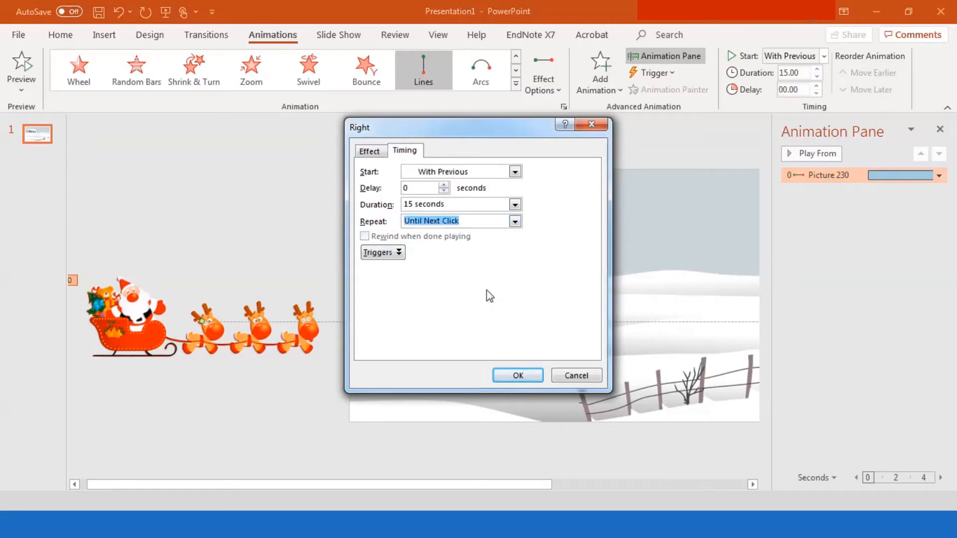
pyautogui.click(517, 375)
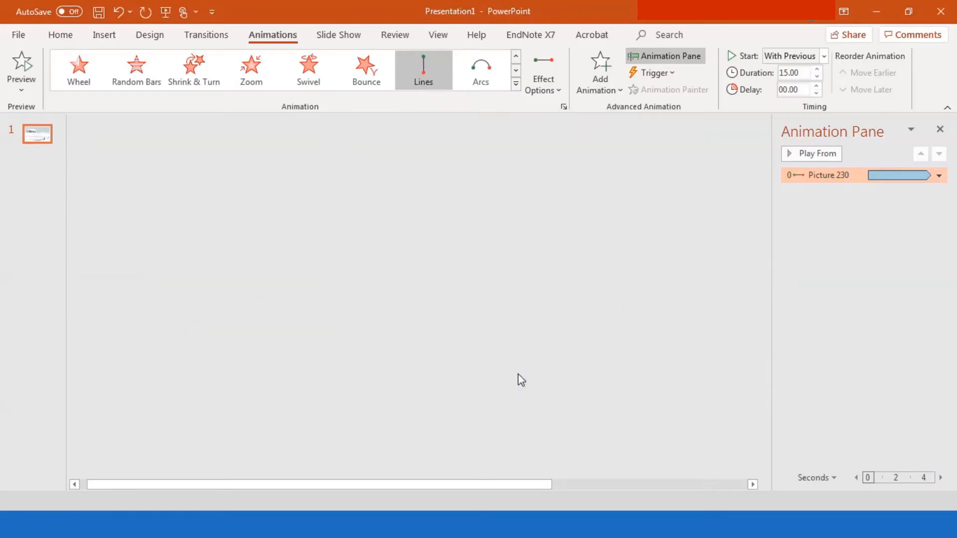
# Add a Teeter emphasis animation to the sleigh picture
pyautogui.click(818, 153)
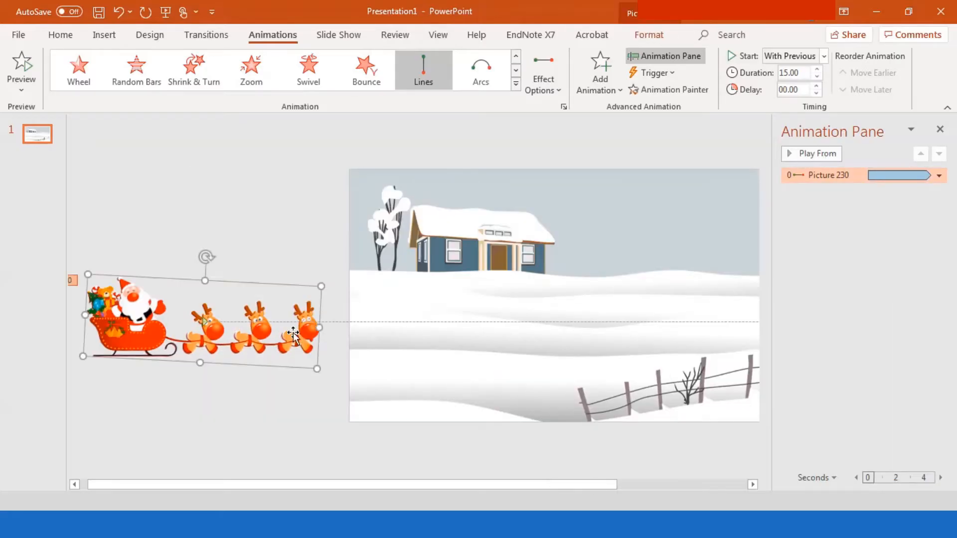
pyautogui.click(599, 72)
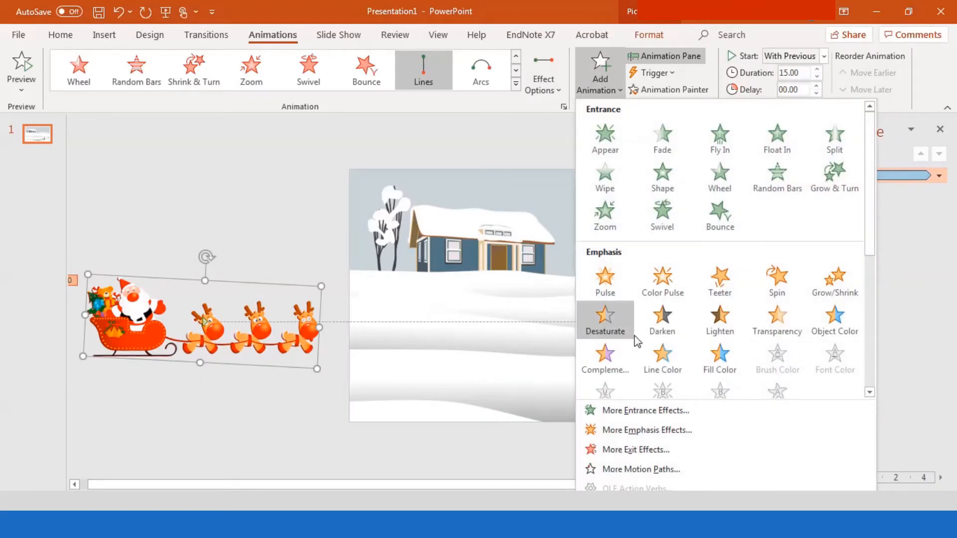
pyautogui.moveTo(720, 281)
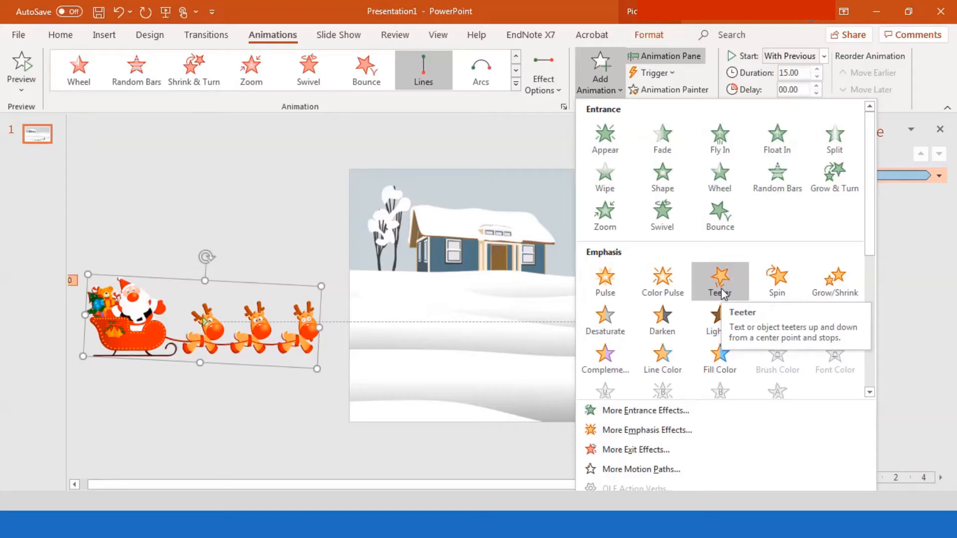
pyautogui.click(719, 281)
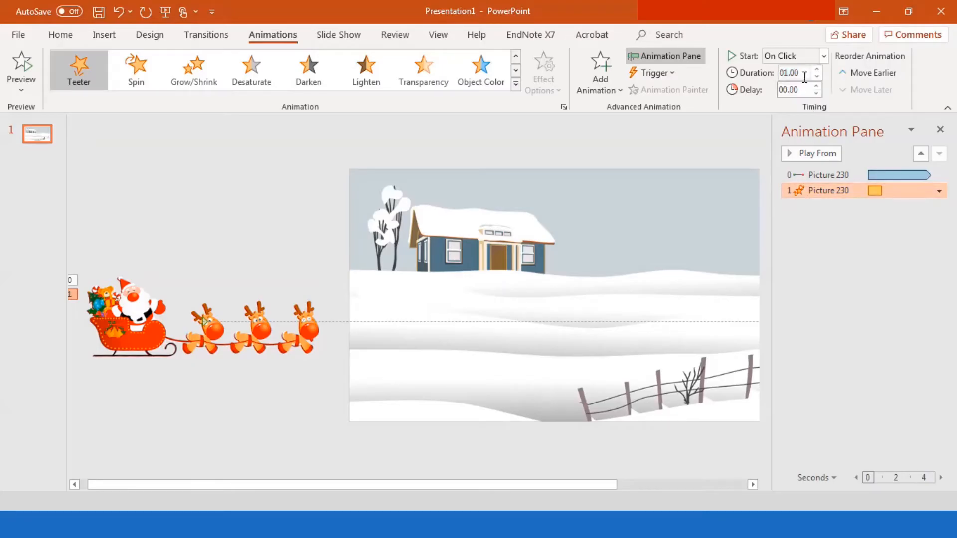
# Give the Teeter a 4.00-second duration, starting With Previous
pyautogui.write('04.00')
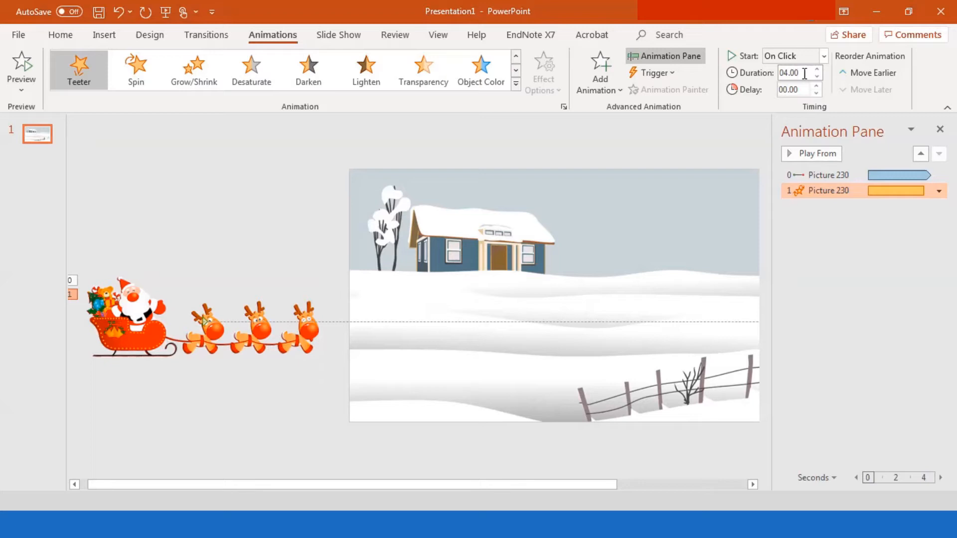
pyautogui.click(824, 55)
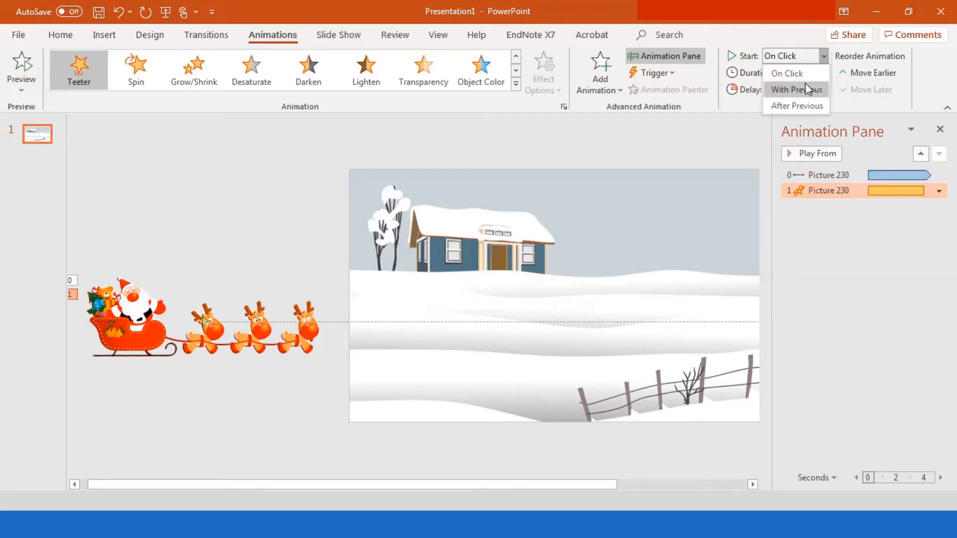
pyautogui.click(790, 89)
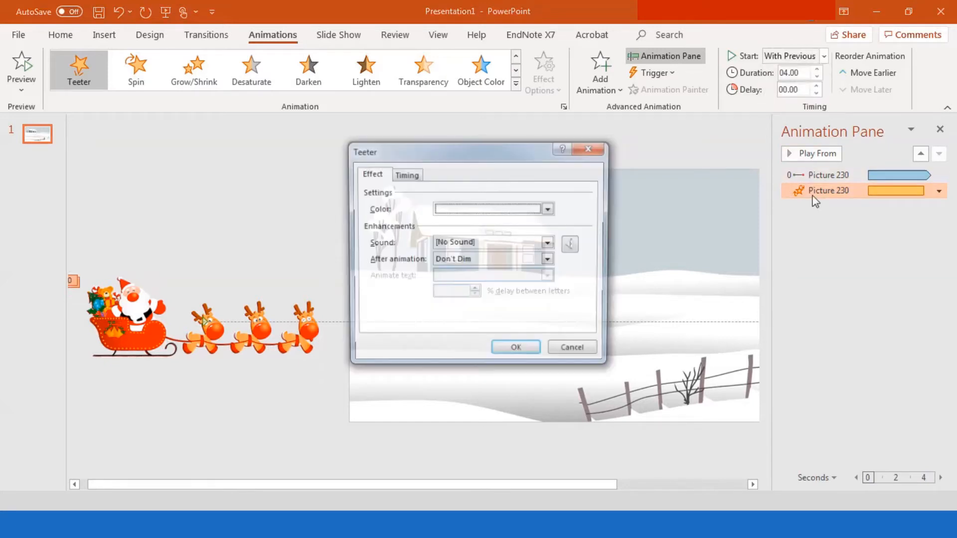
pyautogui.click(404, 174)
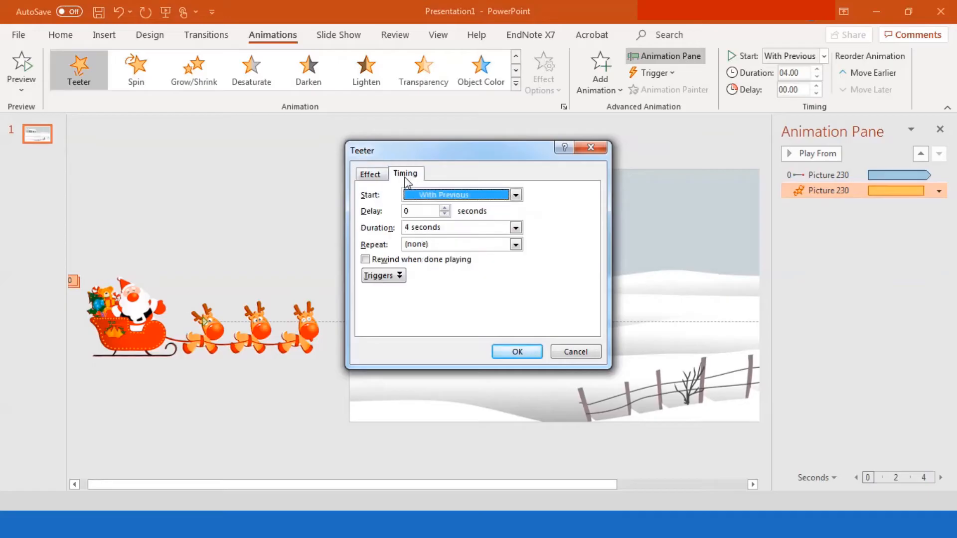
pyautogui.click(515, 245)
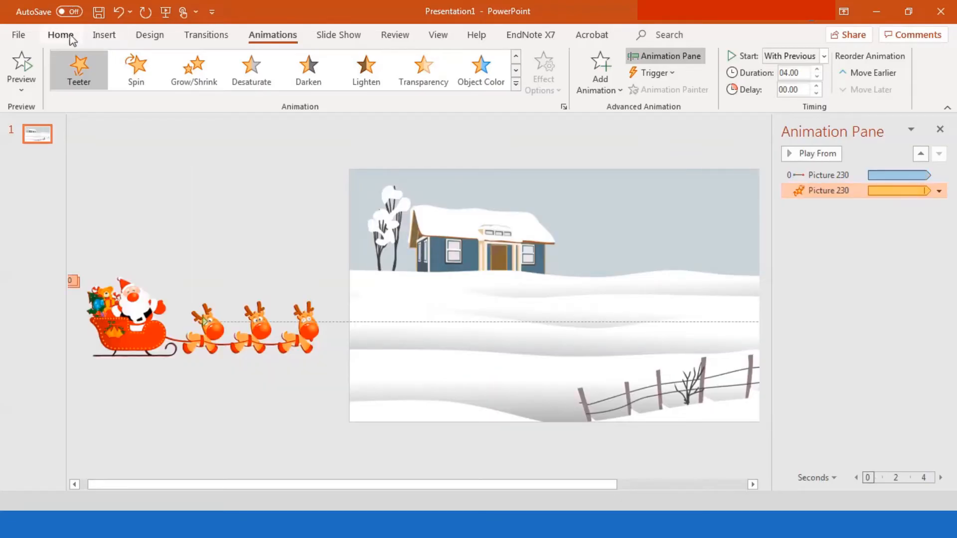
# Draw a small oval snowflake circle near the top of the slide
pyautogui.click(60, 35)
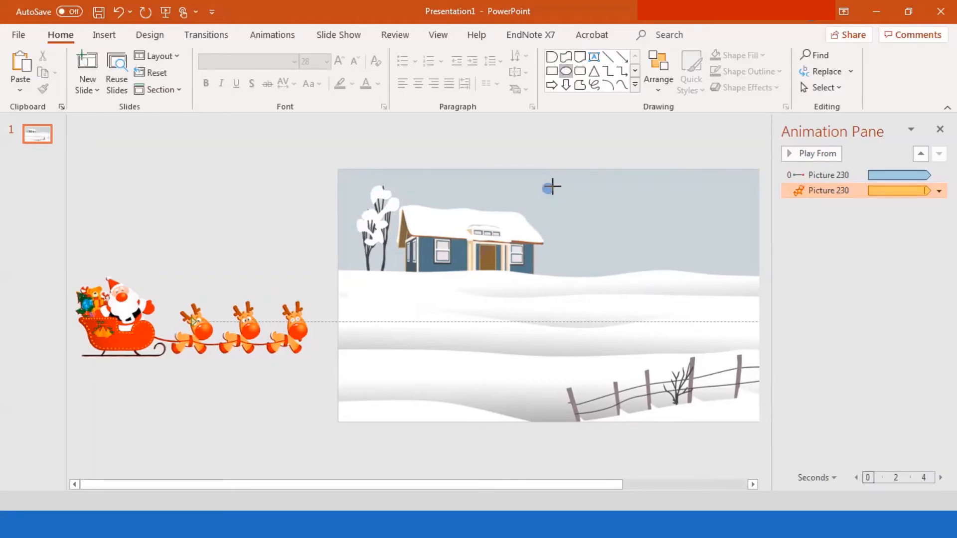
pyautogui.click(547, 186)
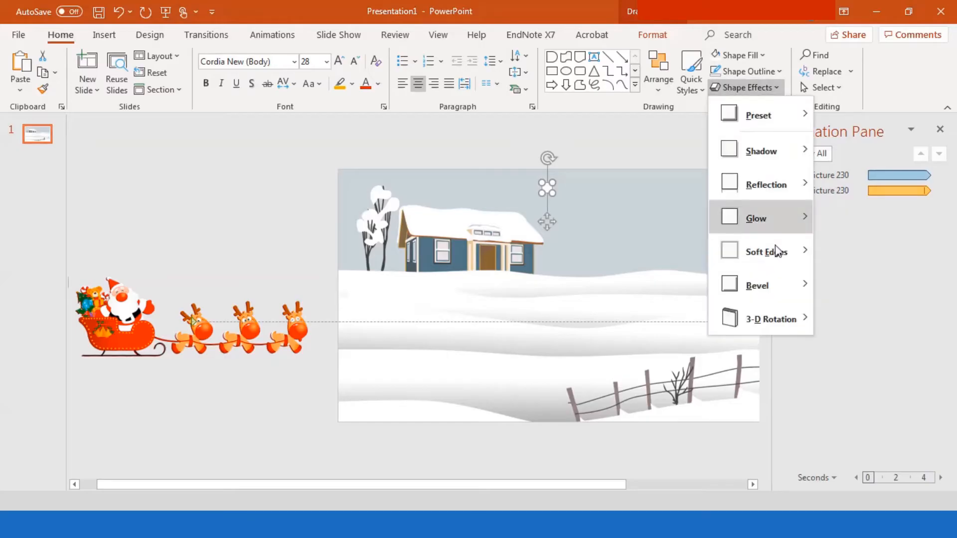
pyautogui.moveTo(767, 250)
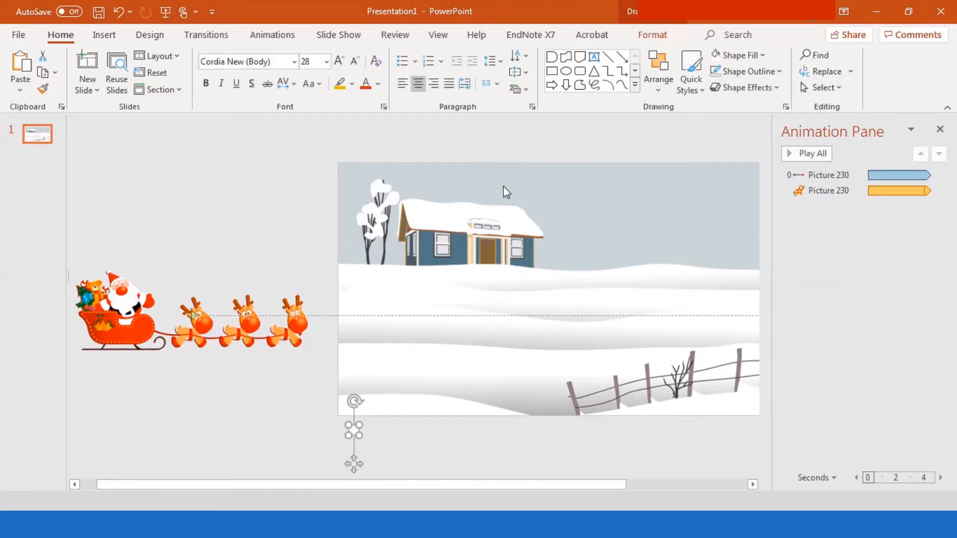
# Give the circle a Fly In entrance from the top
pyautogui.click(272, 35)
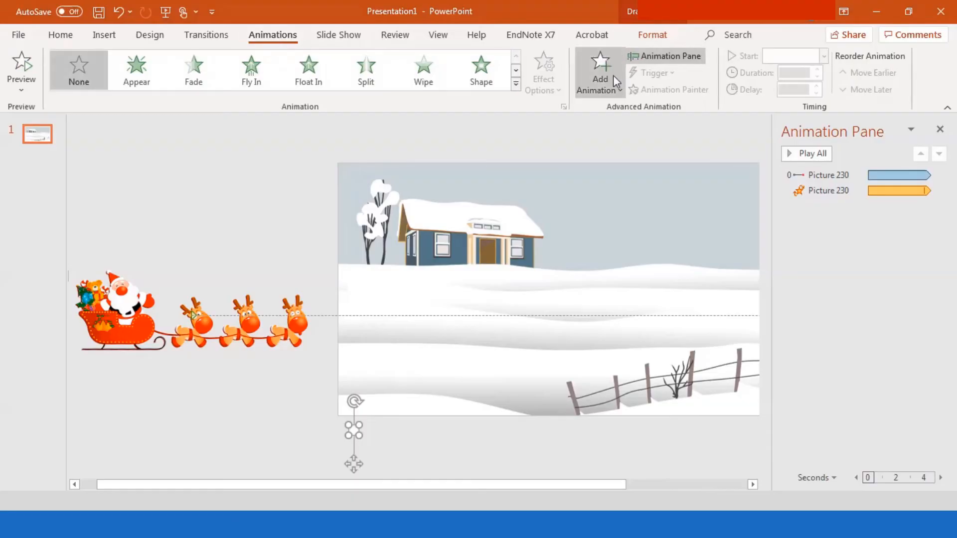
pyautogui.click(598, 70)
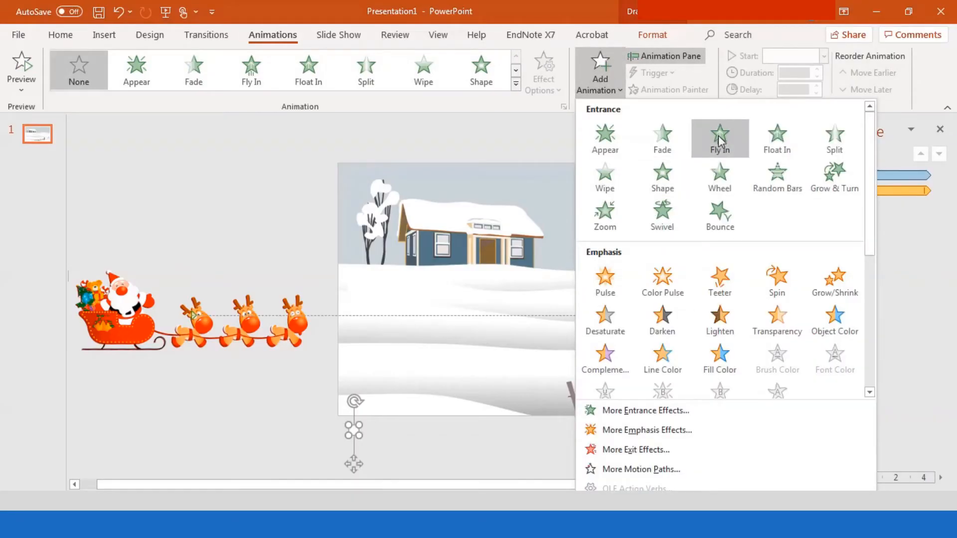
pyautogui.click(719, 137)
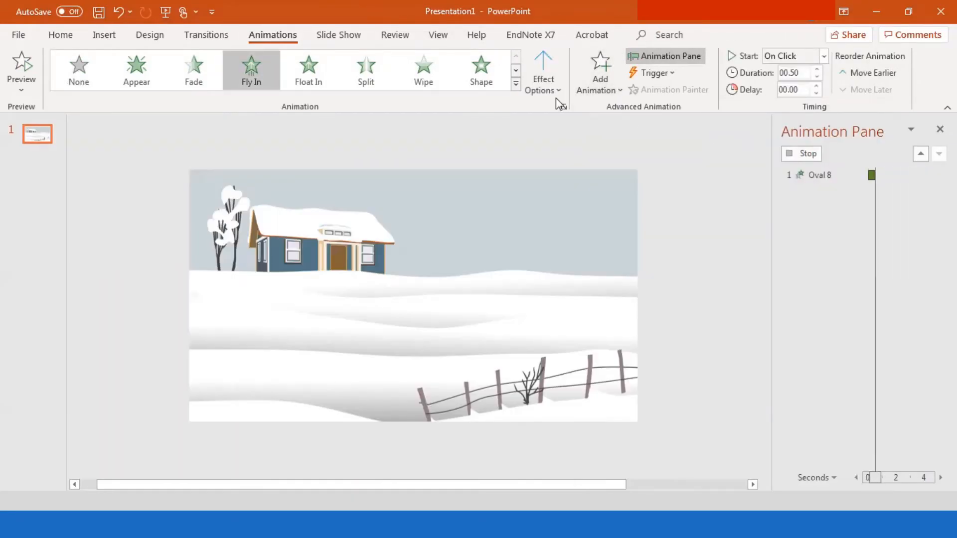
pyautogui.click(543, 70)
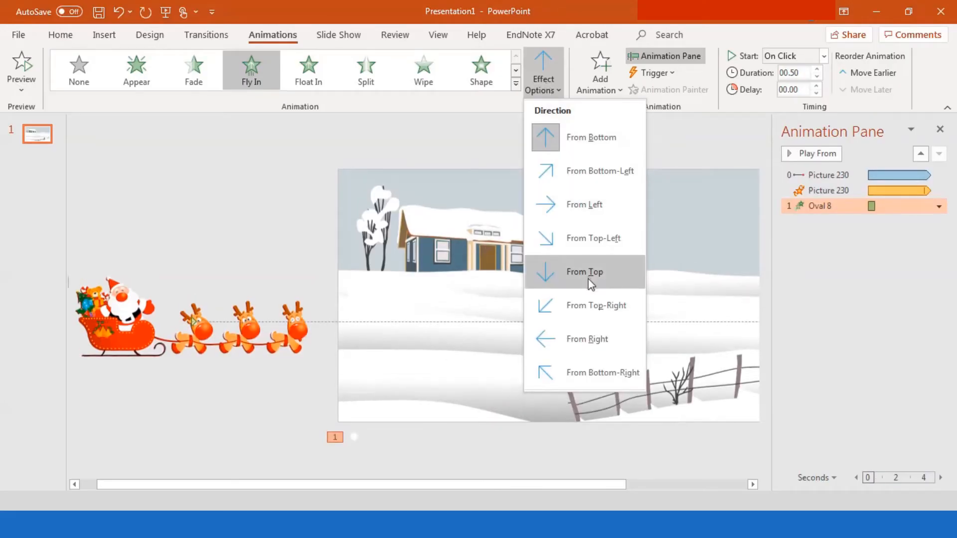
pyautogui.click(585, 272)
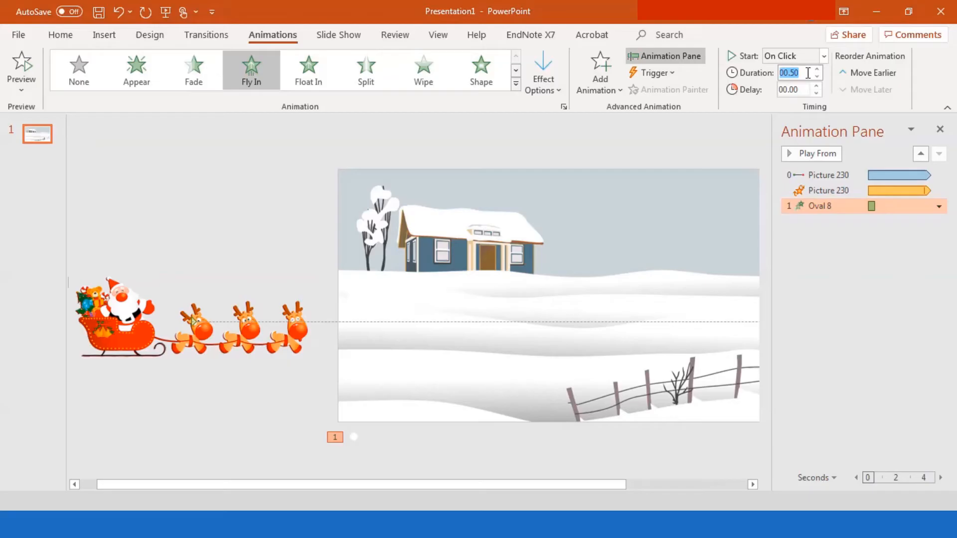
# Set the circle's fly-in duration to 10.00 seconds, starting With Previous
pyautogui.write('10.00')
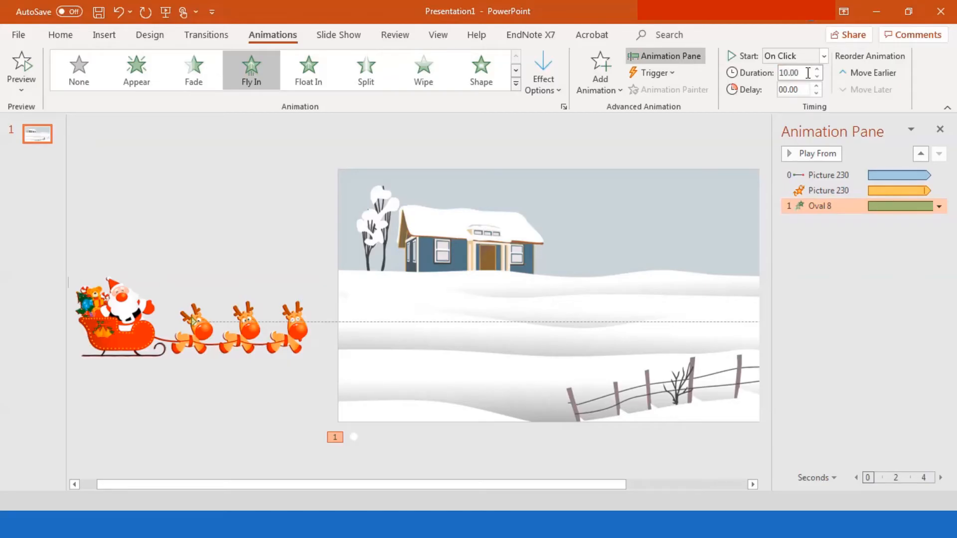
pyautogui.click(823, 55)
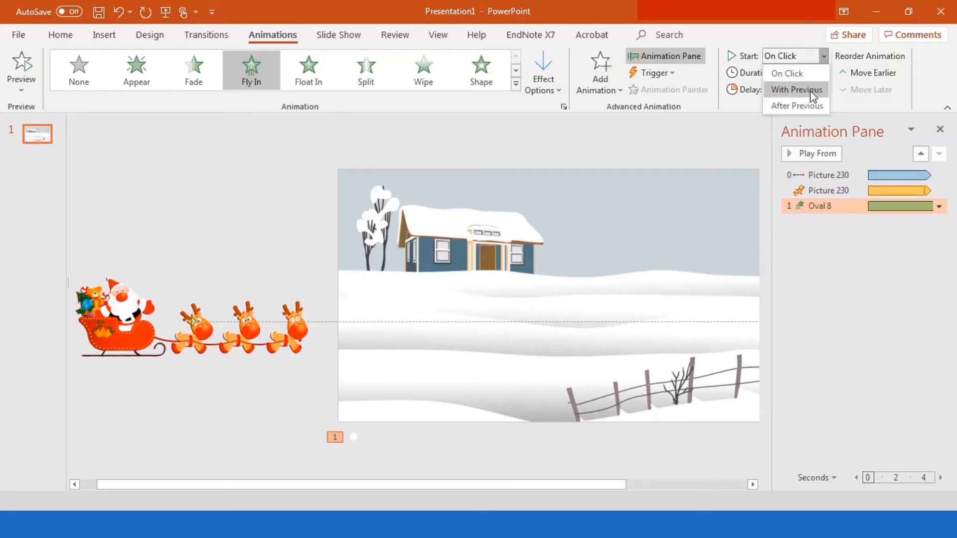
pyautogui.click(797, 90)
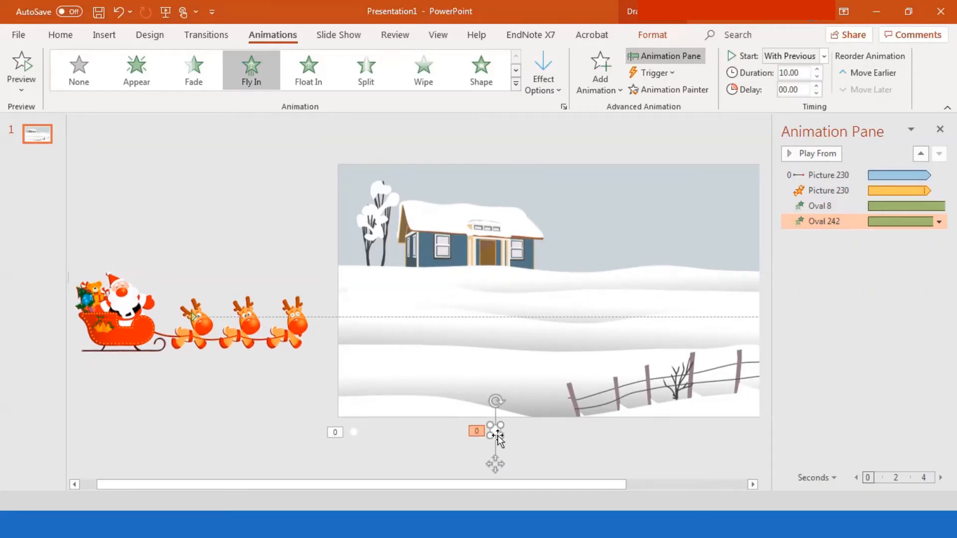
# Make Oval 8's fly-in repeat Until Next Click, then copy the circle
pyautogui.click(821, 206)
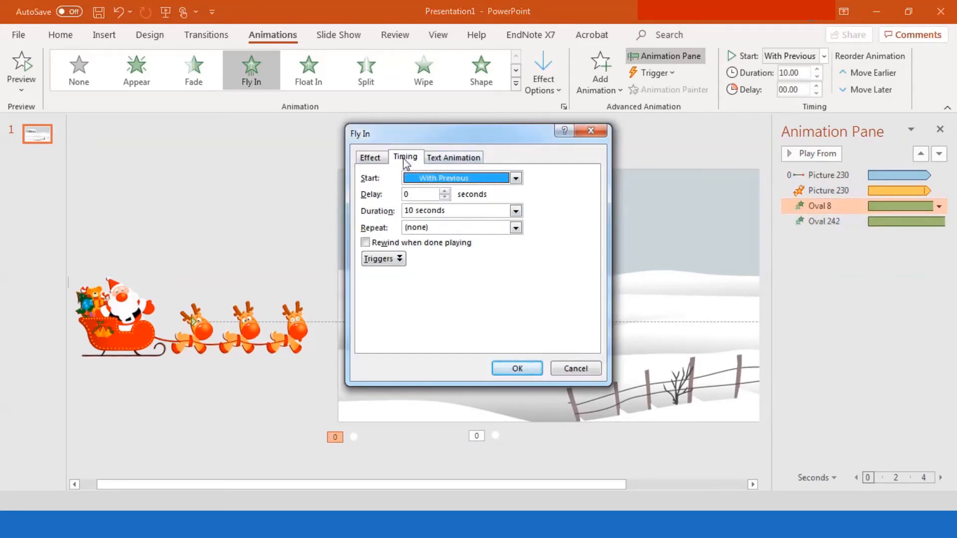
pyautogui.click(514, 228)
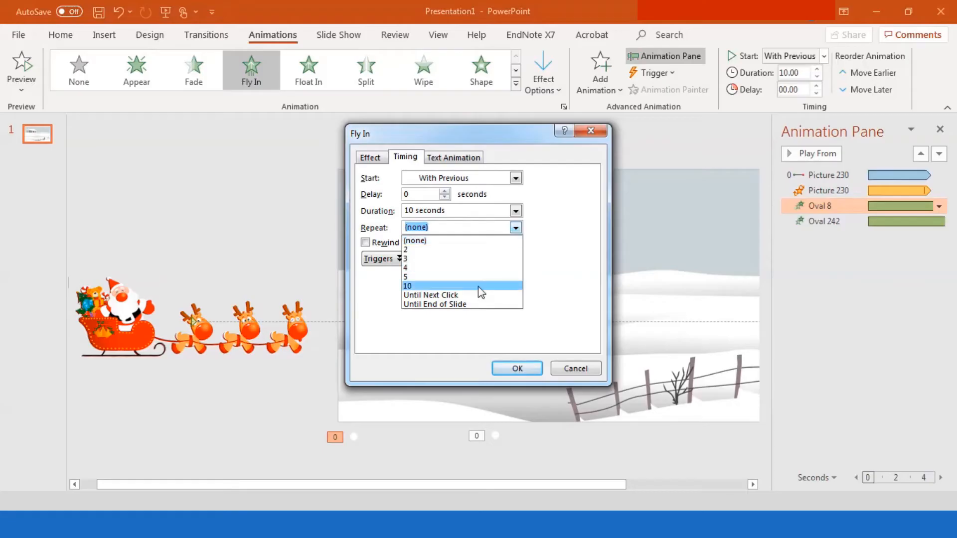
pyautogui.click(431, 294)
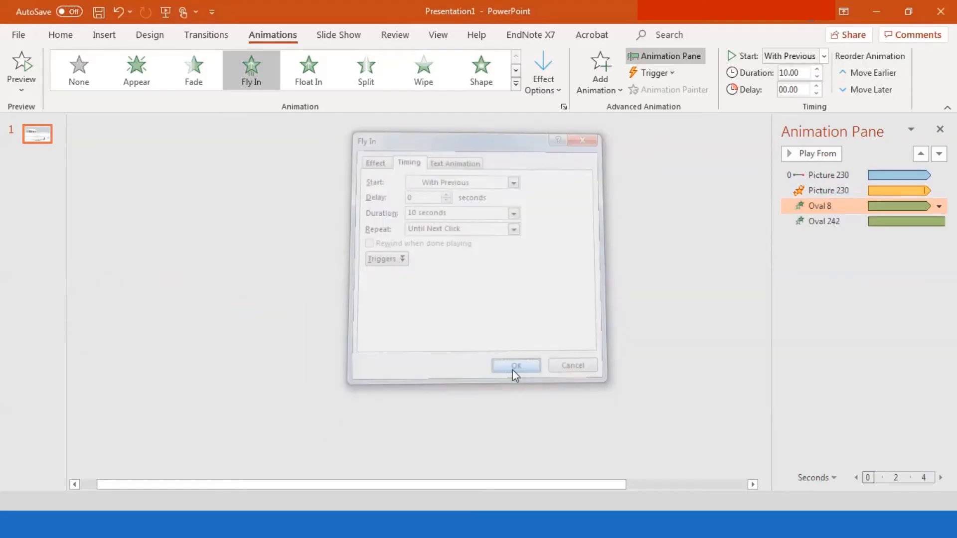
pyautogui.click(515, 365)
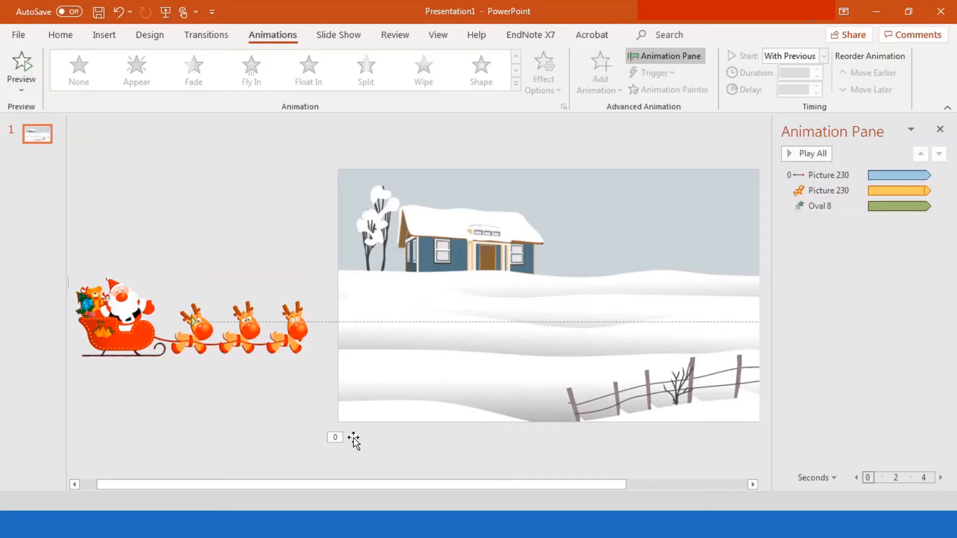
pyautogui.click(250, 69)
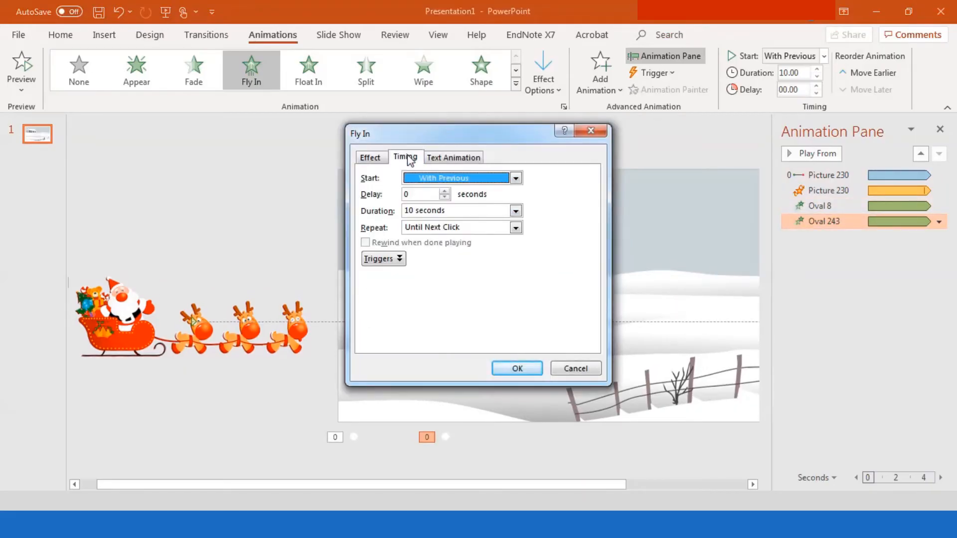
# Add two more snowflake copies below the slide with 1- and 3-second fly-in delays
pyautogui.click(516, 368)
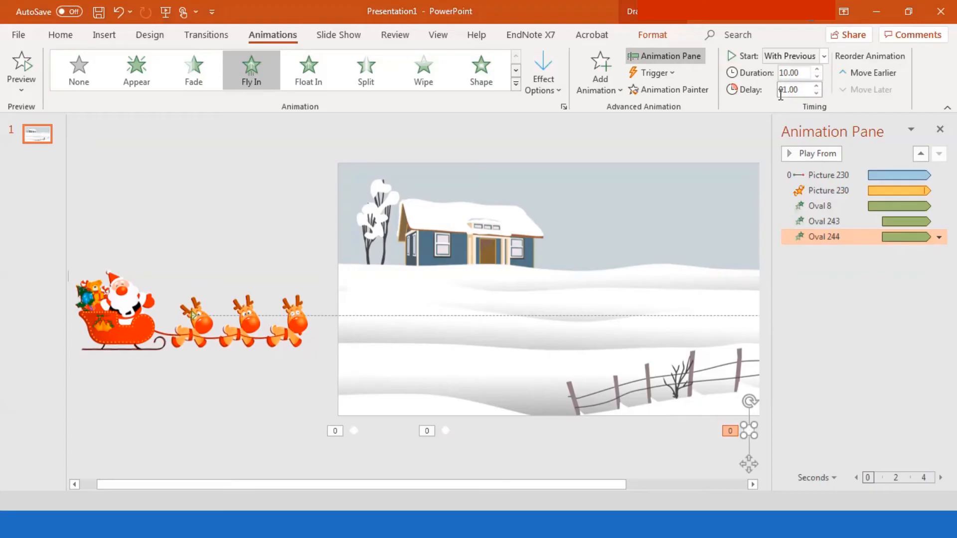
pyautogui.click(817, 87)
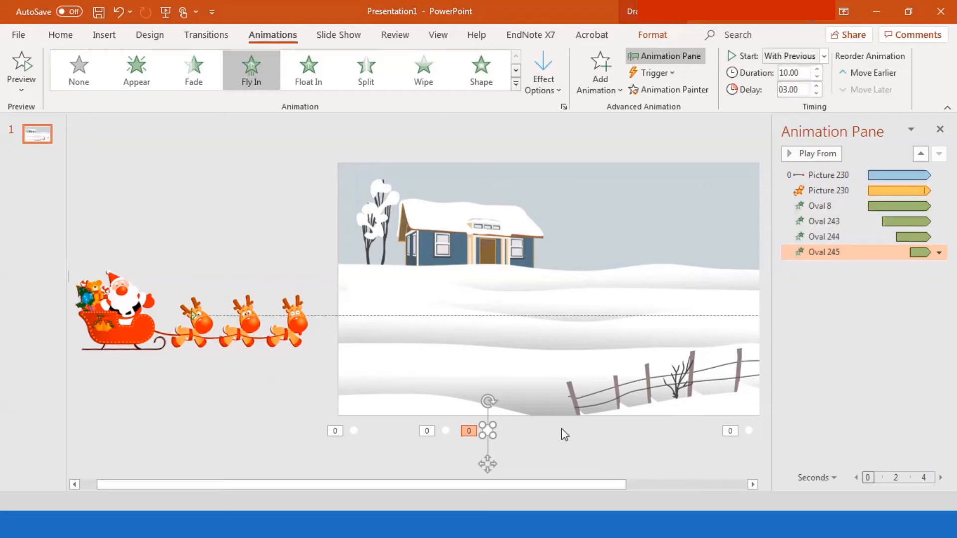
pyautogui.moveTo(491, 449)
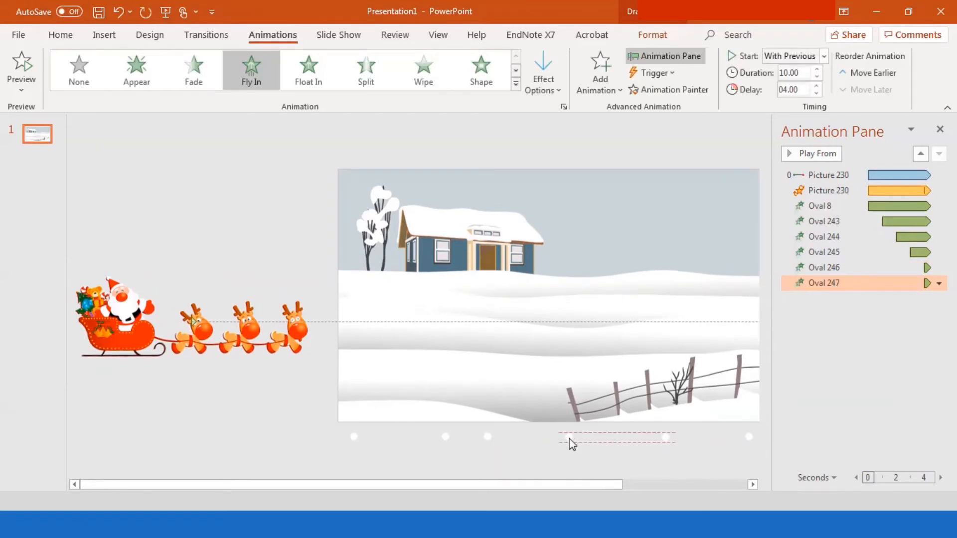
# Add more snowflake circle copies below the slide, setting their fly-in delays to 6, 7 and 8 seconds
pyautogui.click(816, 86)
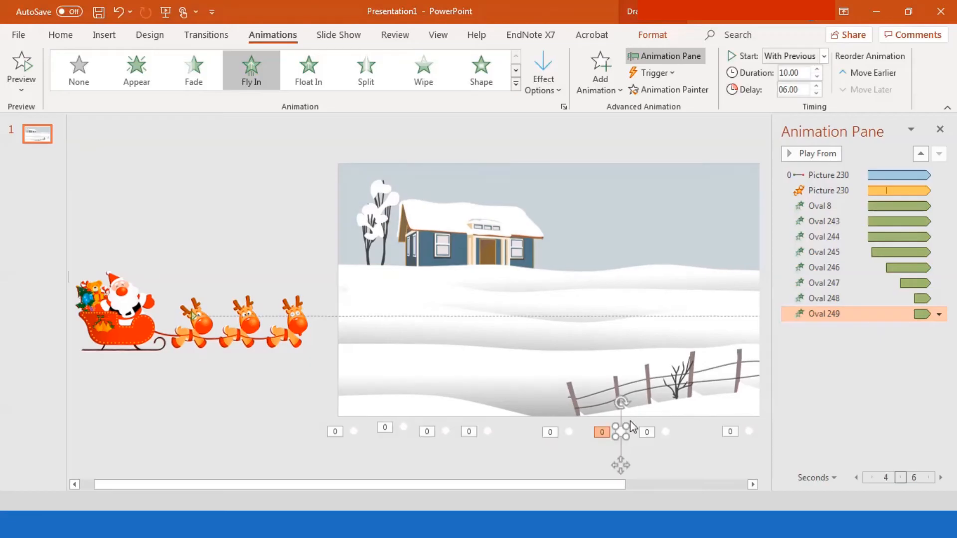
pyautogui.click(816, 86)
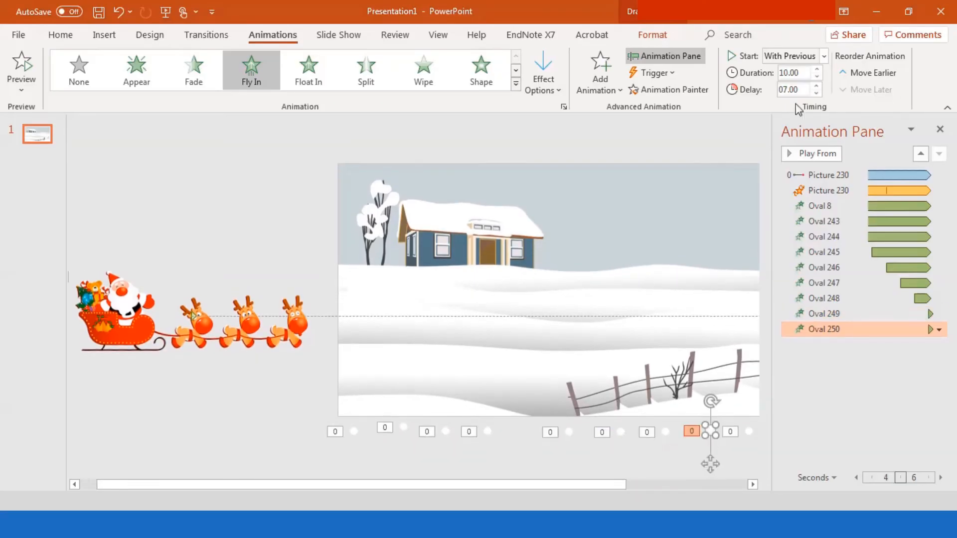
pyautogui.click(816, 86)
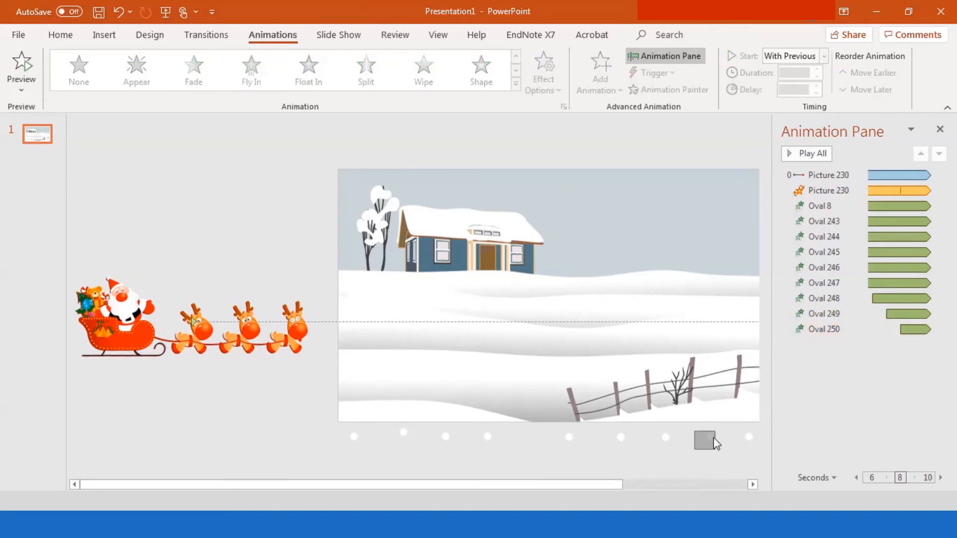
pyautogui.click(705, 441)
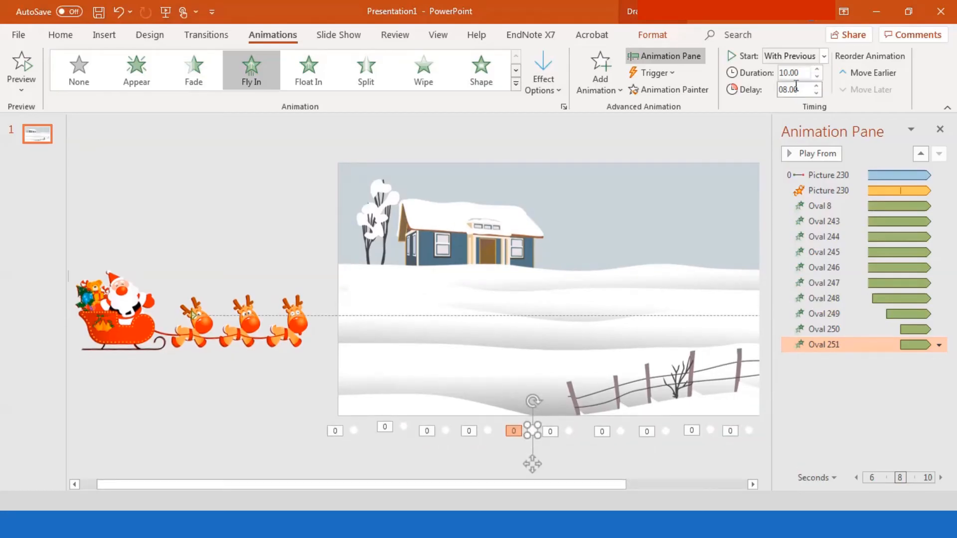
pyautogui.click(816, 86)
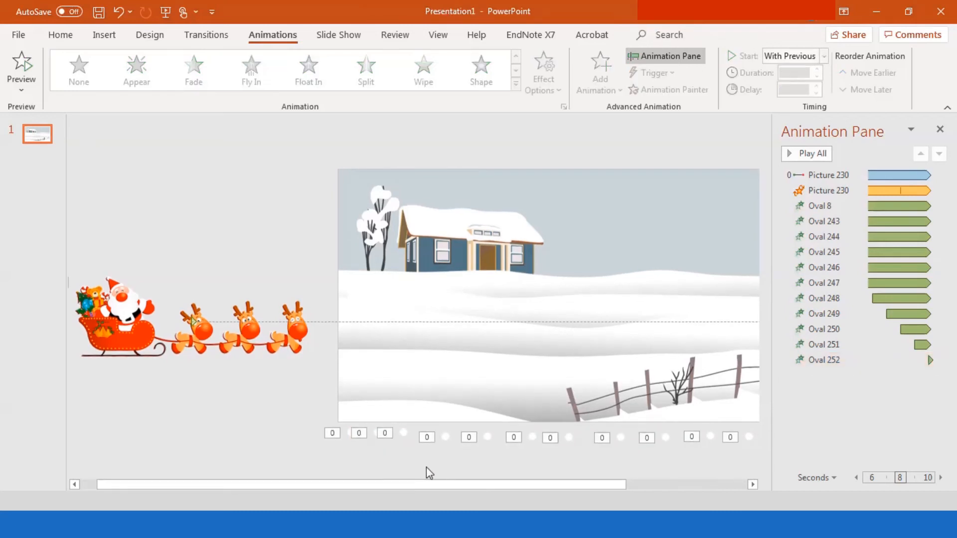
pyautogui.moveTo(299, 421)
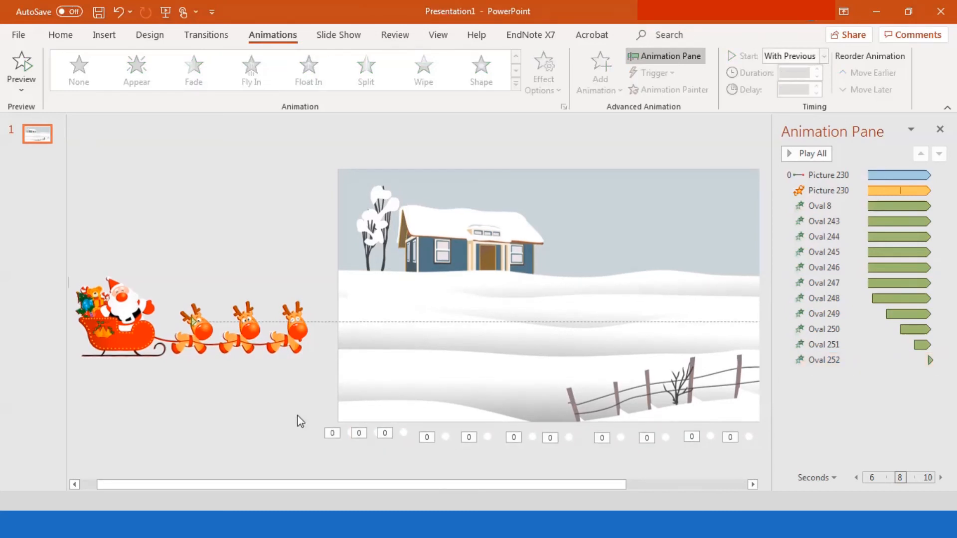